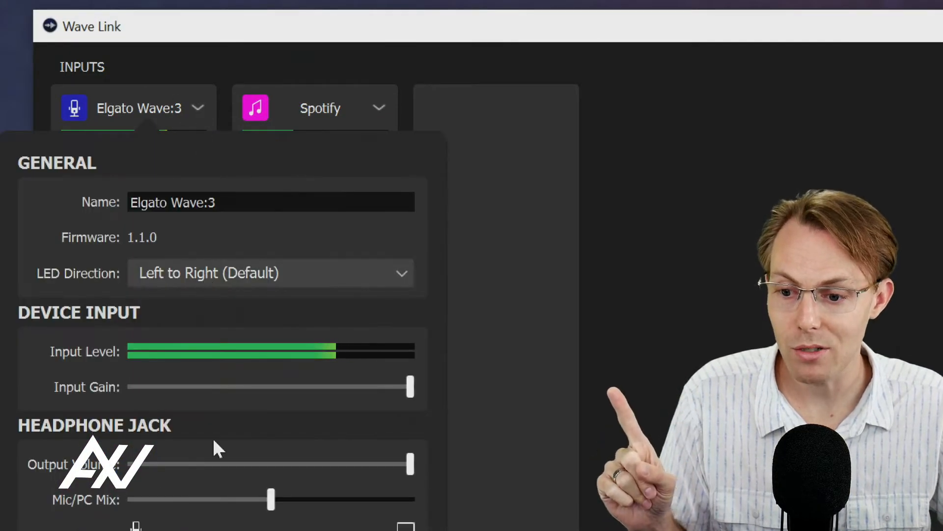
# - Scroll the Elgato Wave:3 settings to the Audio Enhancements section
pyautogui.scroll(-3)
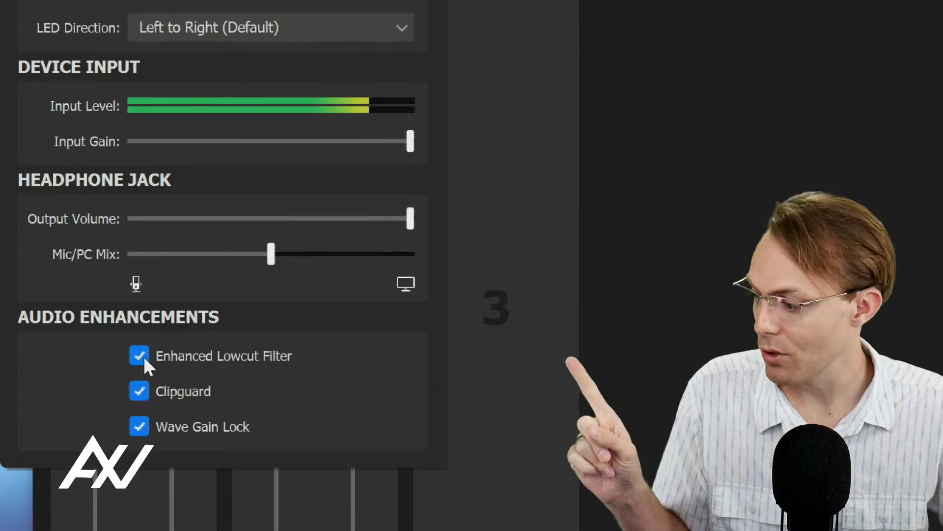
pyautogui.moveTo(311, 382)
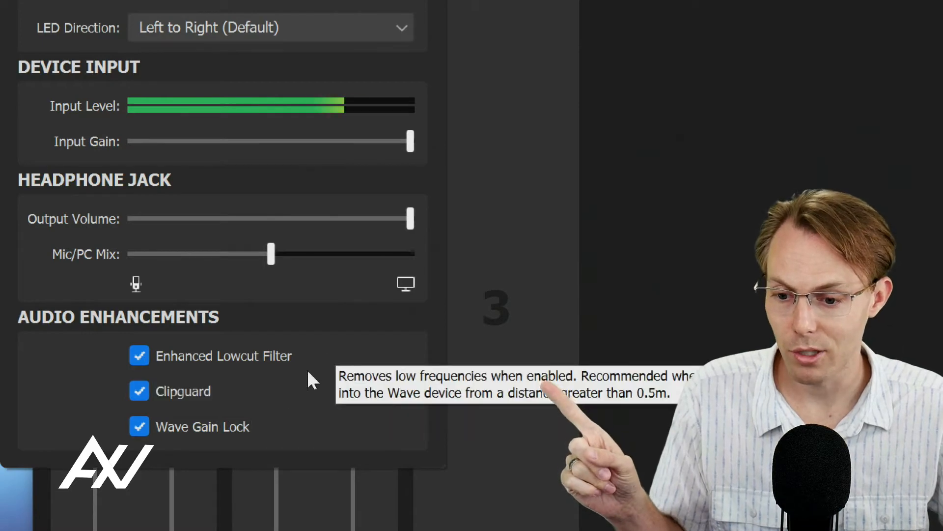
pyautogui.moveTo(218, 436)
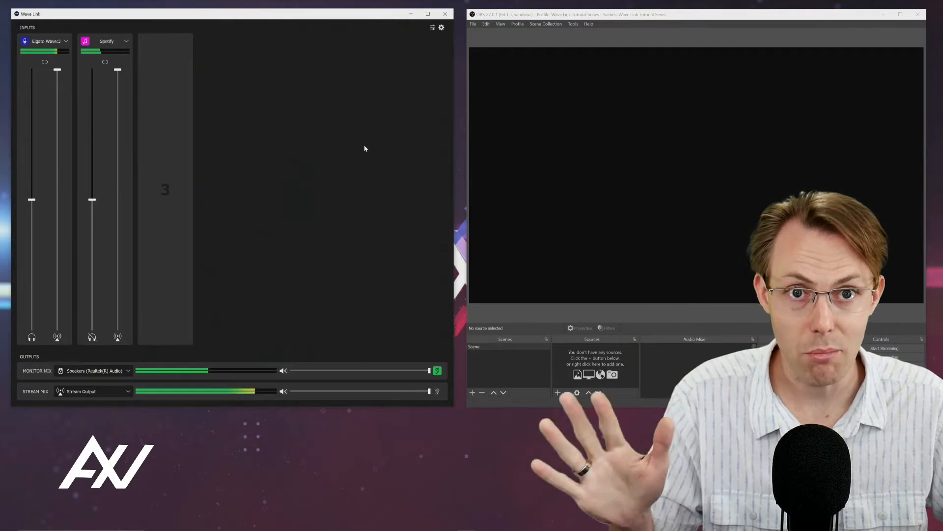
pyautogui.moveTo(647, 261)
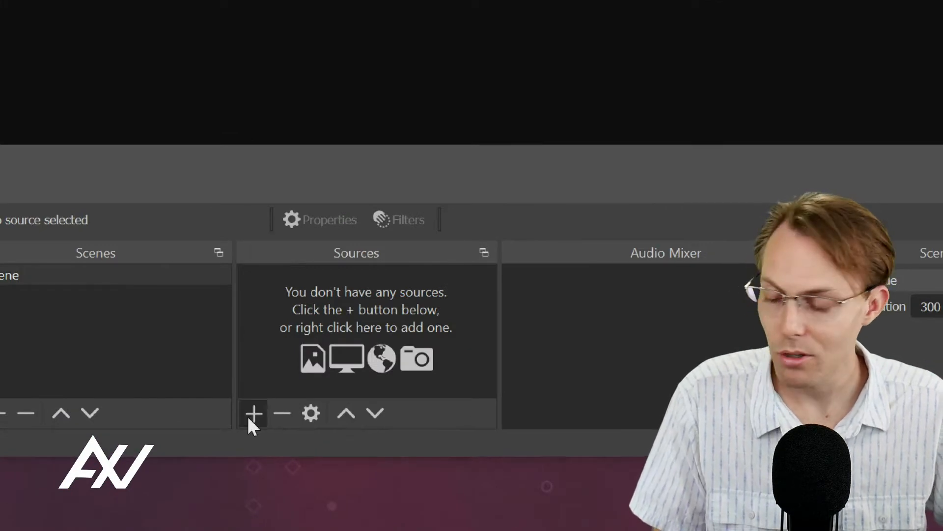
# - Add an Audio Input Capture source named 'Mic' using the Mic In (Elgato Wave:3) device
pyautogui.click(254, 413)
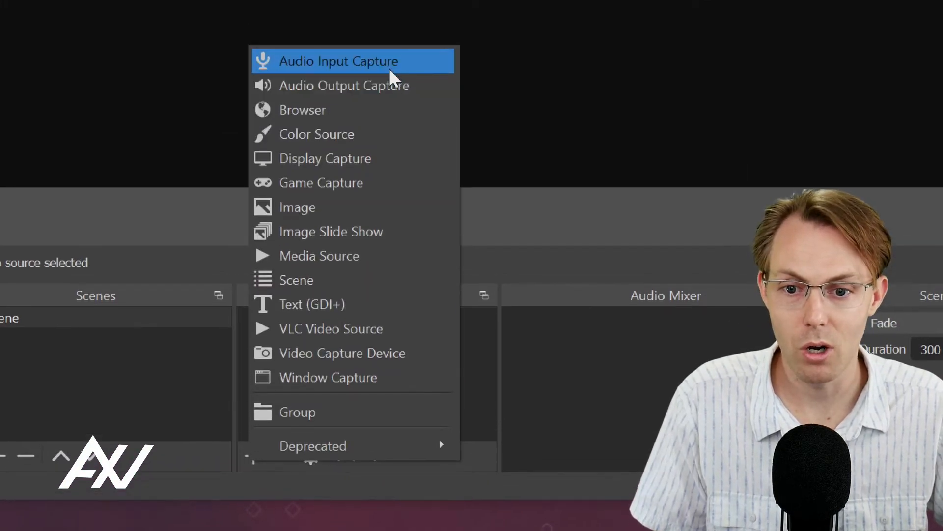
pyautogui.click(341, 61)
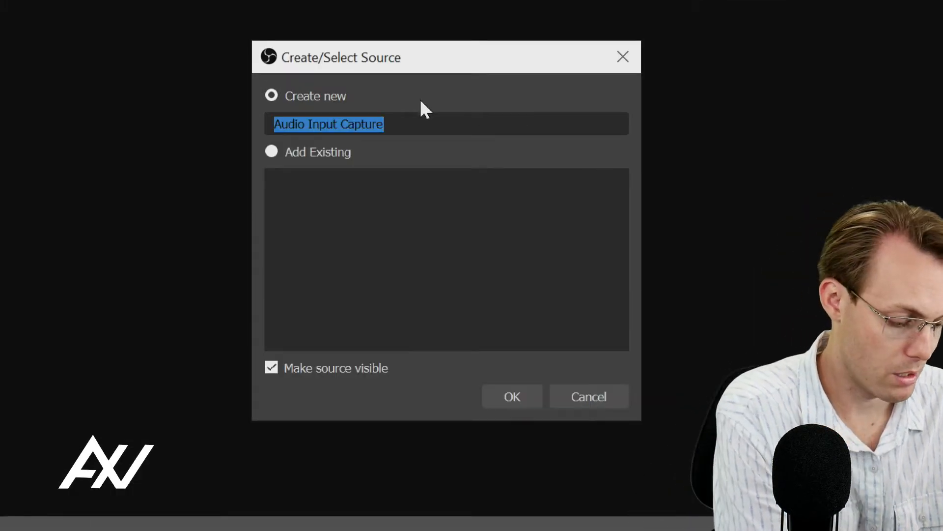
pyautogui.write('Mic')
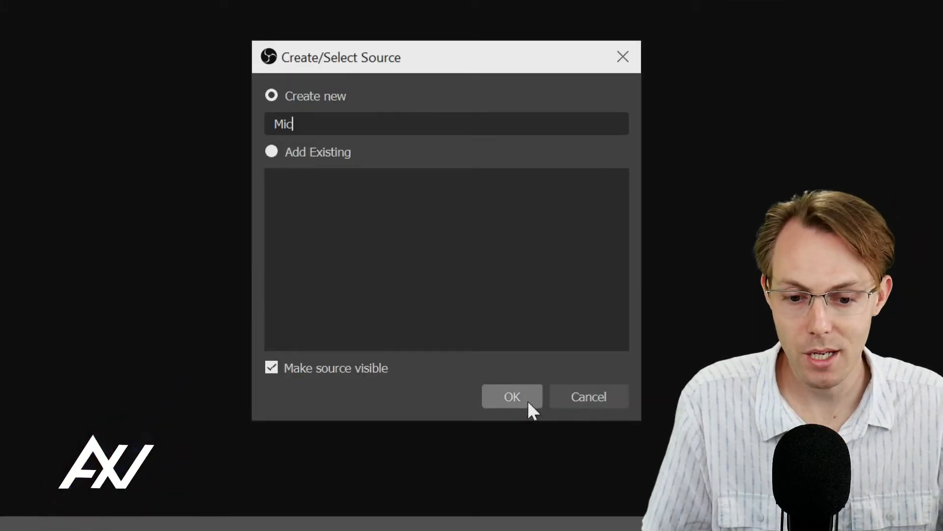
pyautogui.click(512, 396)
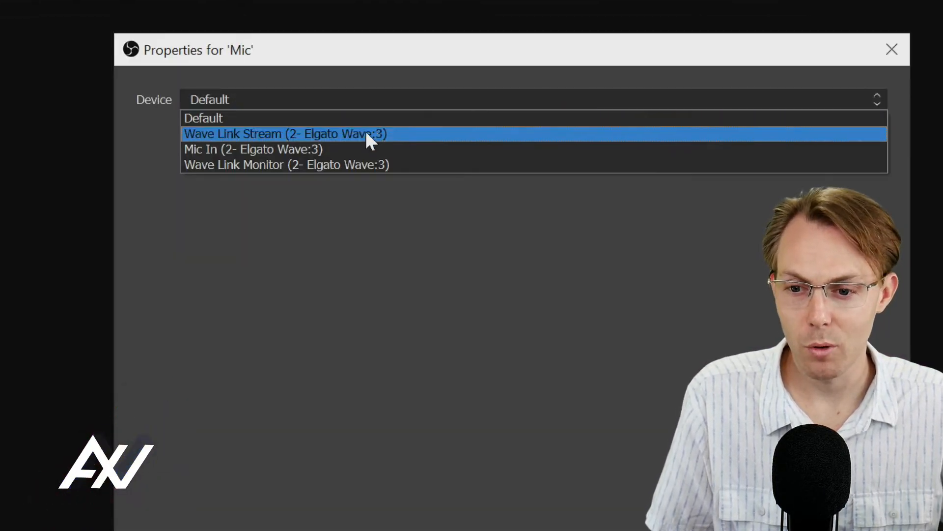
pyautogui.moveTo(367, 152)
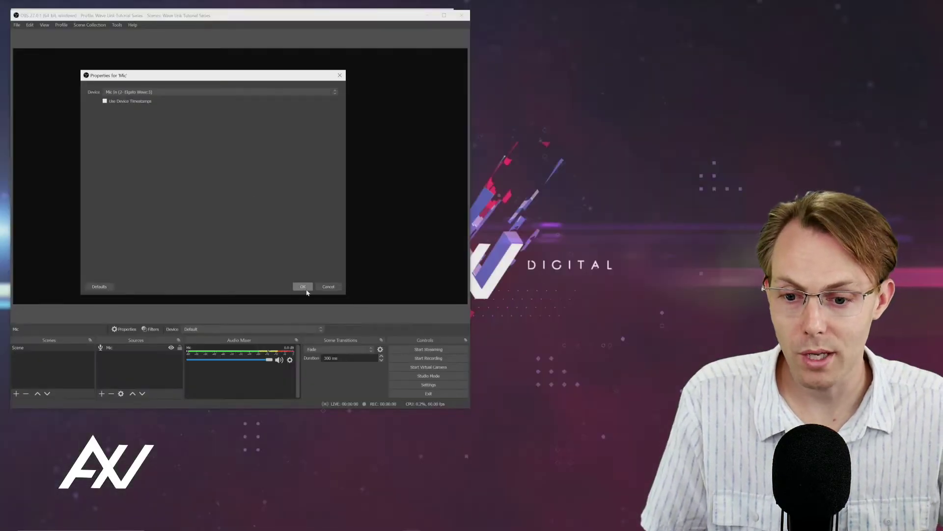
pyautogui.click(302, 286)
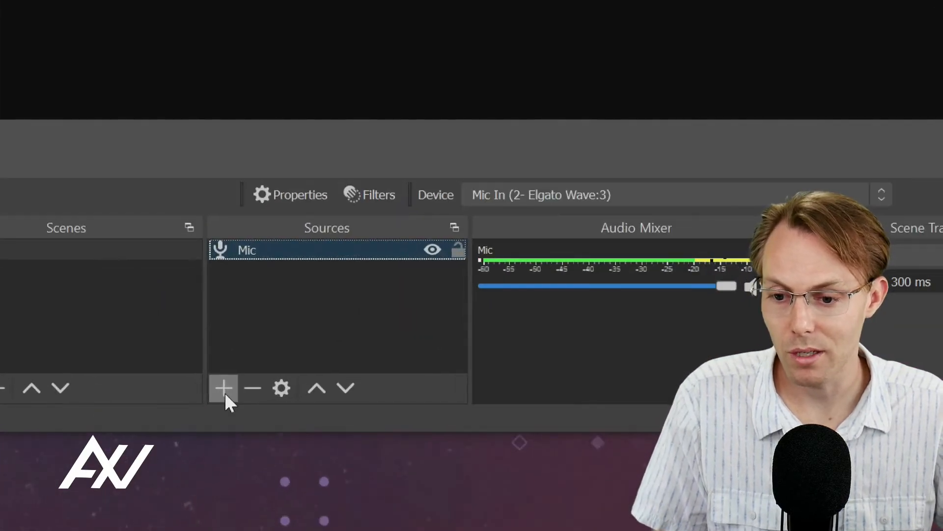
# - Add an Audio Input Capture source named 'Monitor Mix' to the scene
pyautogui.click(224, 389)
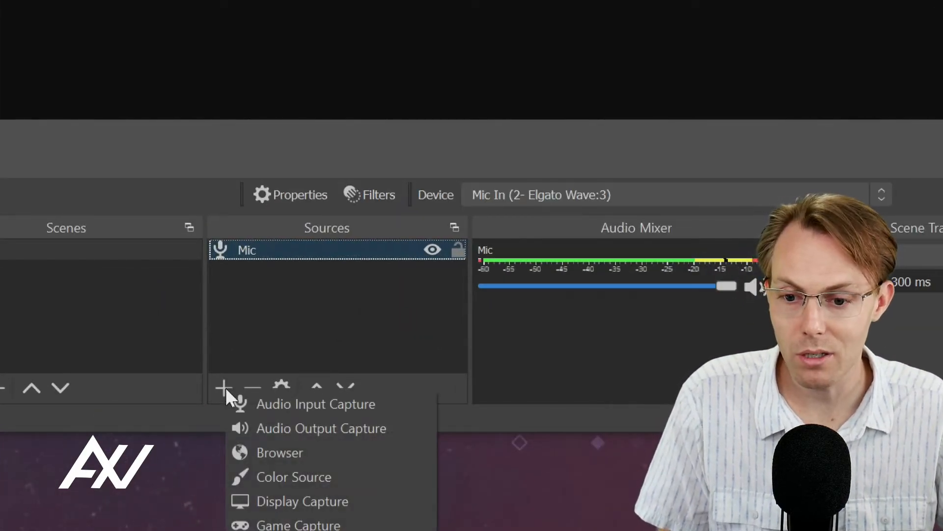
pyautogui.click(315, 404)
pyautogui.write('Monitor Mix')
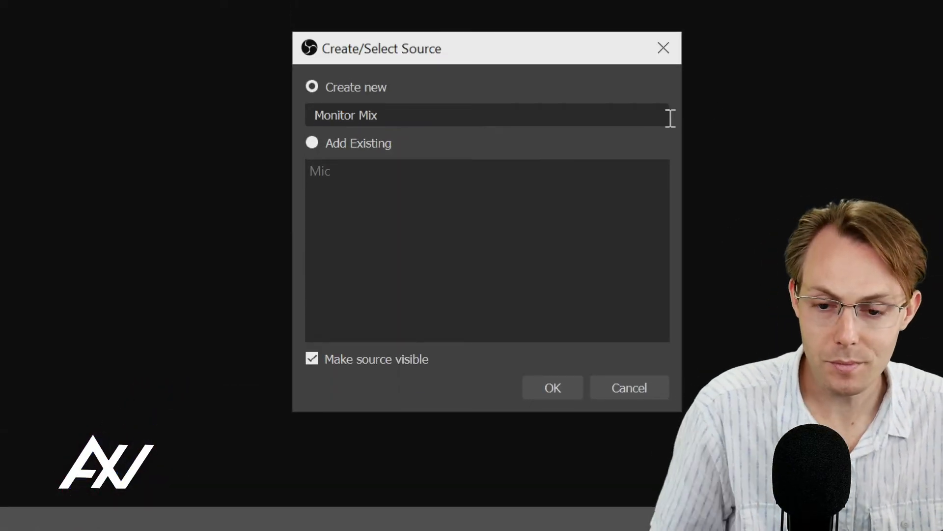
pyautogui.click(553, 387)
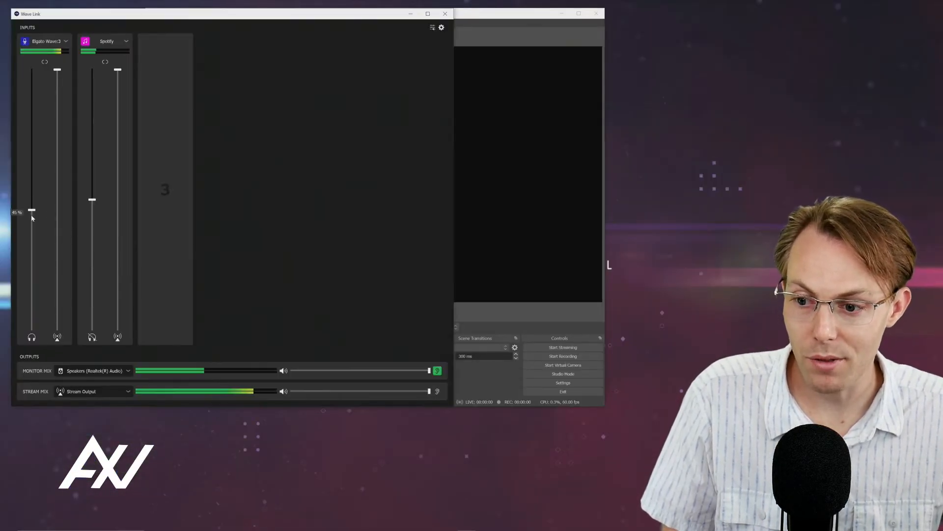
# - Drag the Elgato Wave:3 monitor mix fader down to about 27%
pyautogui.moveTo(32, 210); pyautogui.dragTo(33, 281)
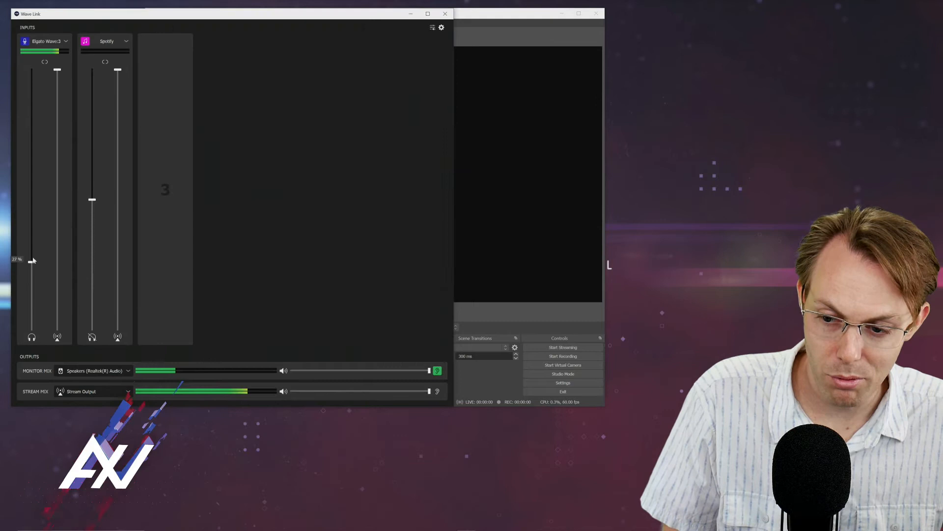
pyautogui.moveTo(31, 259); pyautogui.dragTo(32, 203)
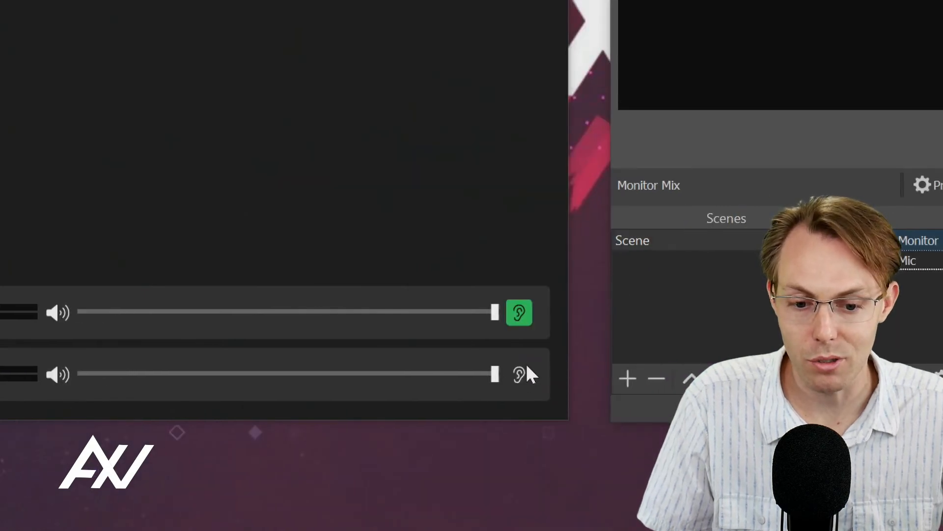
pyautogui.moveTo(518, 383)
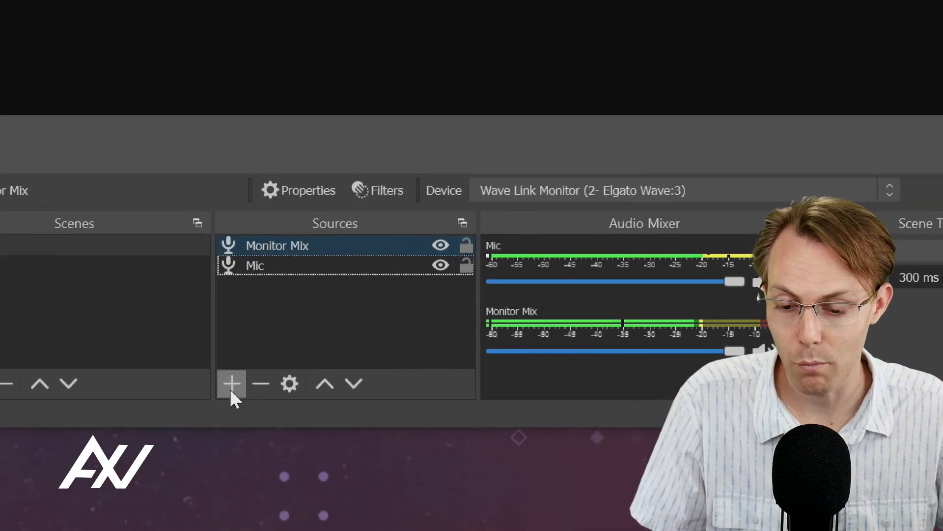
# - Add an Audio Input Capture source named 'Stream Mix' using the Wave Link Stream (Elgato Wave:3) device
pyautogui.click(232, 383)
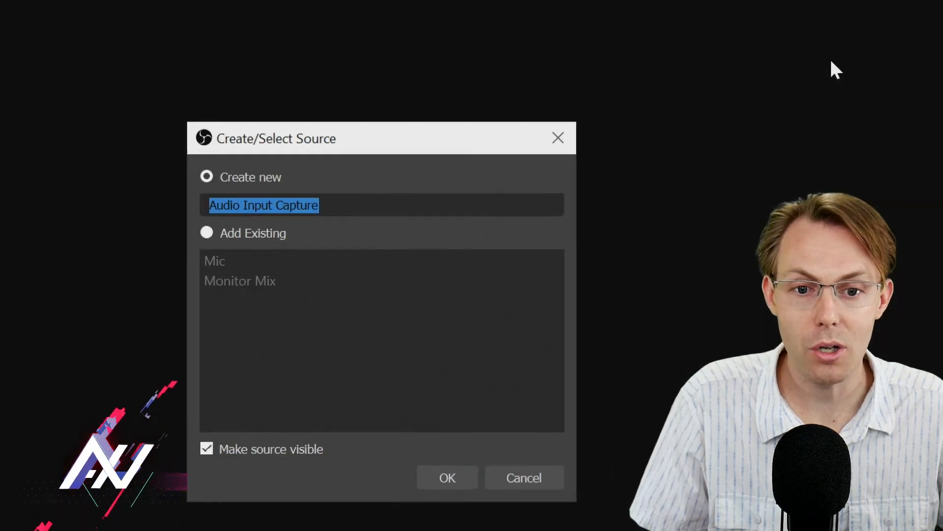
pyautogui.write('Stream Mix')
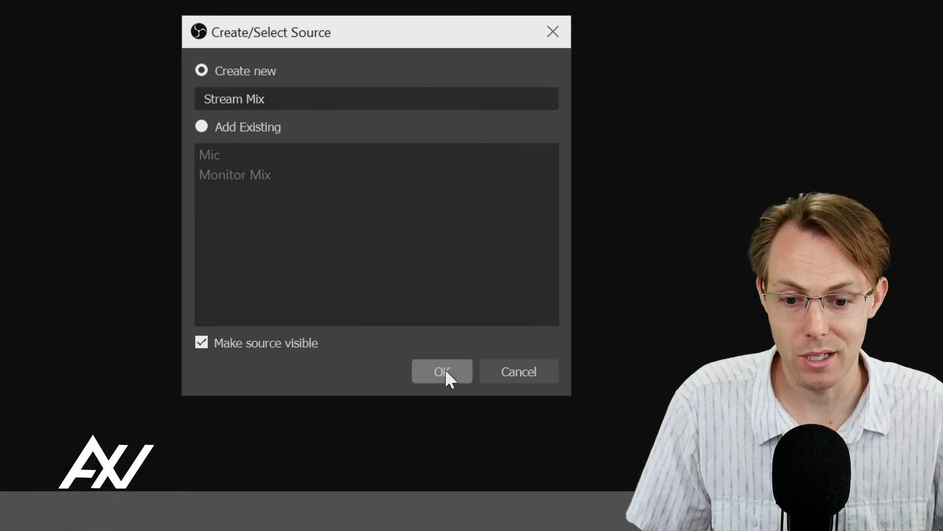
pyautogui.click(442, 371)
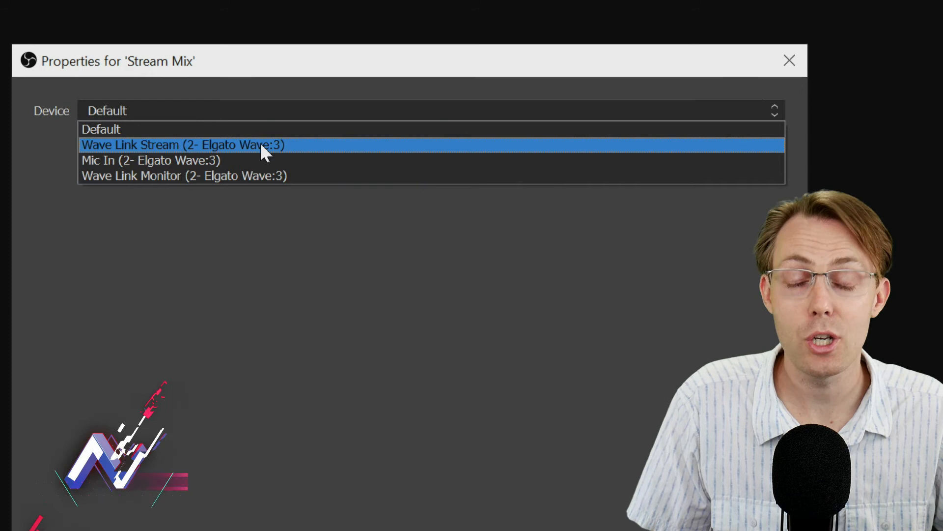
pyautogui.click(202, 146)
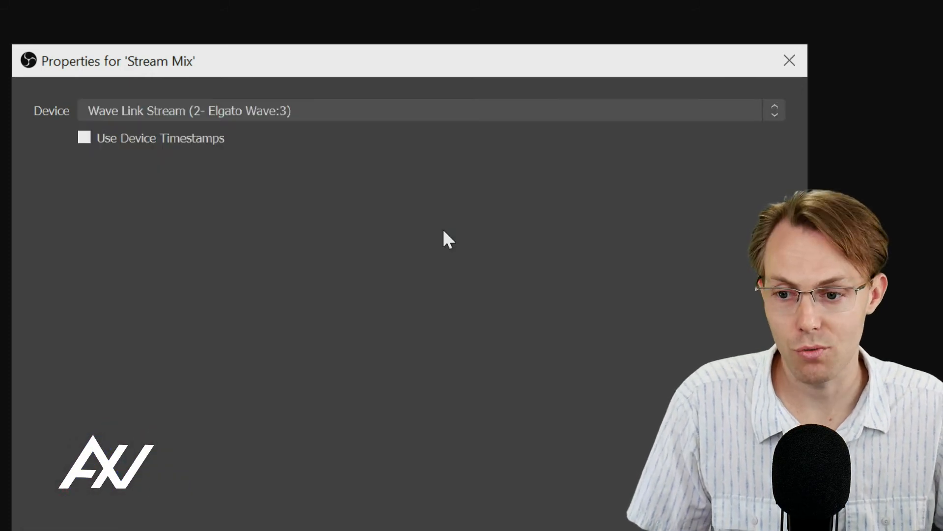
pyautogui.click(790, 59)
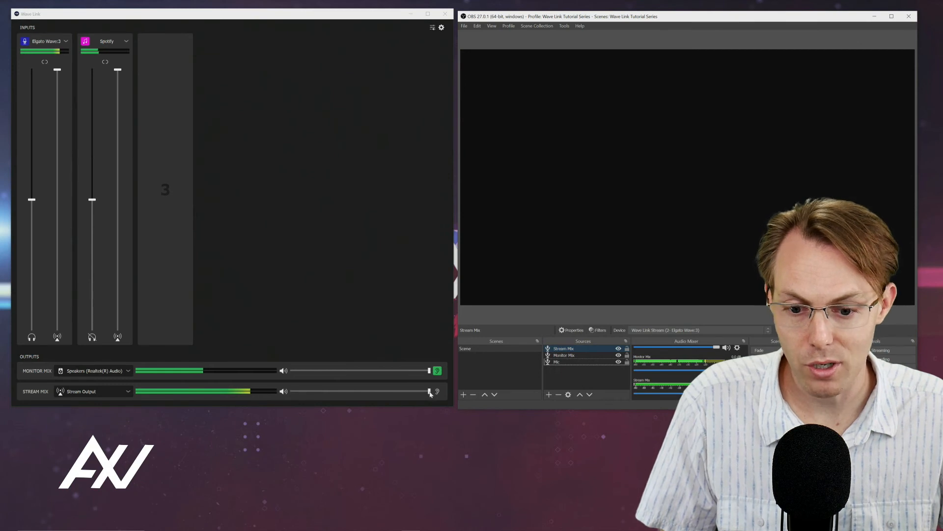
# - Lower the Stream Mix output volume slider to about a third
pyautogui.moveTo(428, 391); pyautogui.dragTo(310, 391)
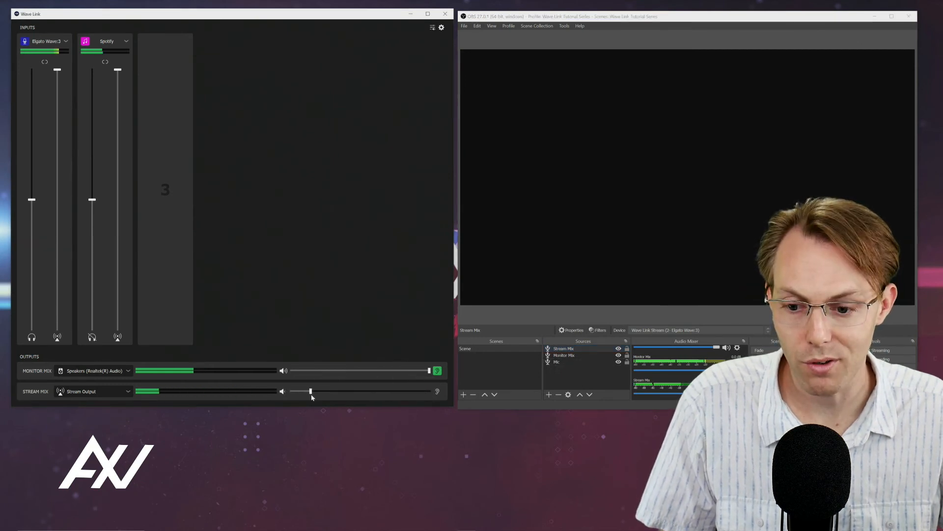